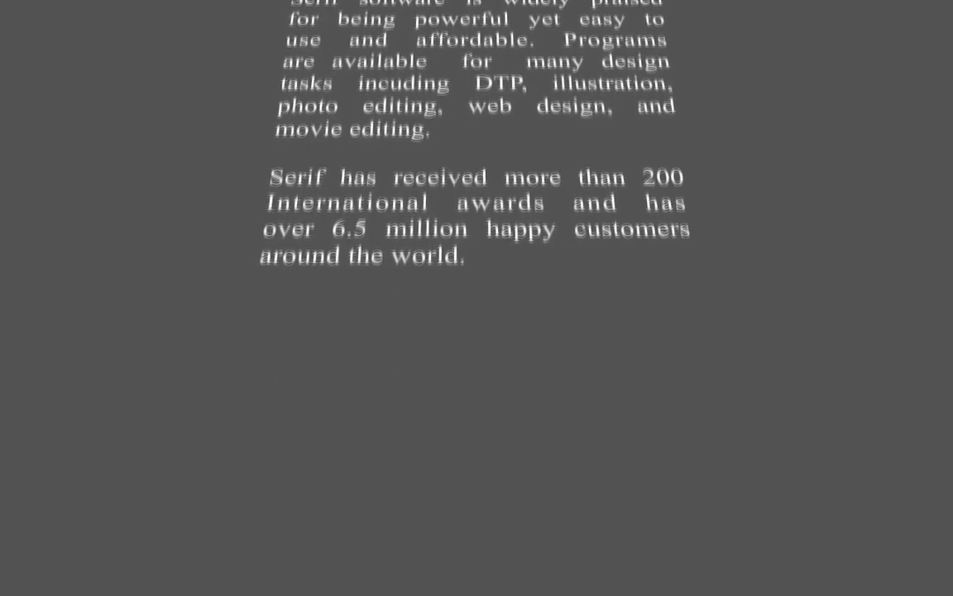
- Scroll in the preview before starting a fresh untitled project
scroll(up, 3)
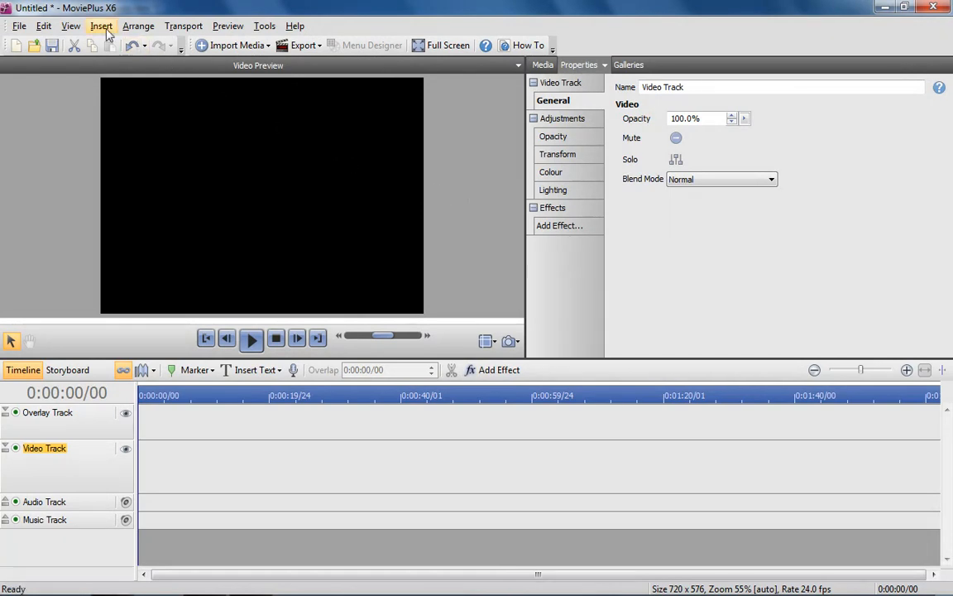
- Insert a background CG clip on the video track and lengthen it to about 20 seconds
click(101, 26)
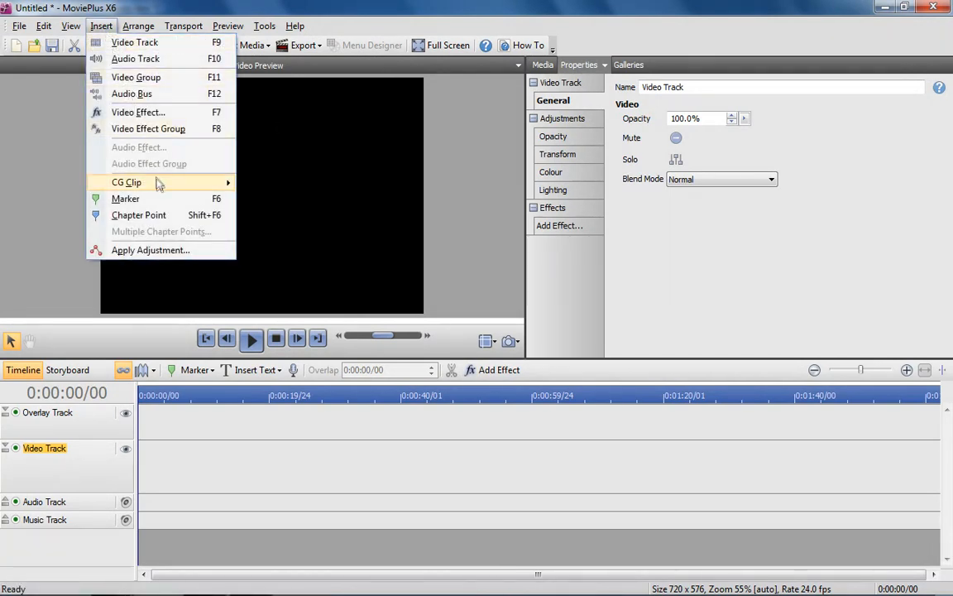
click(126, 182)
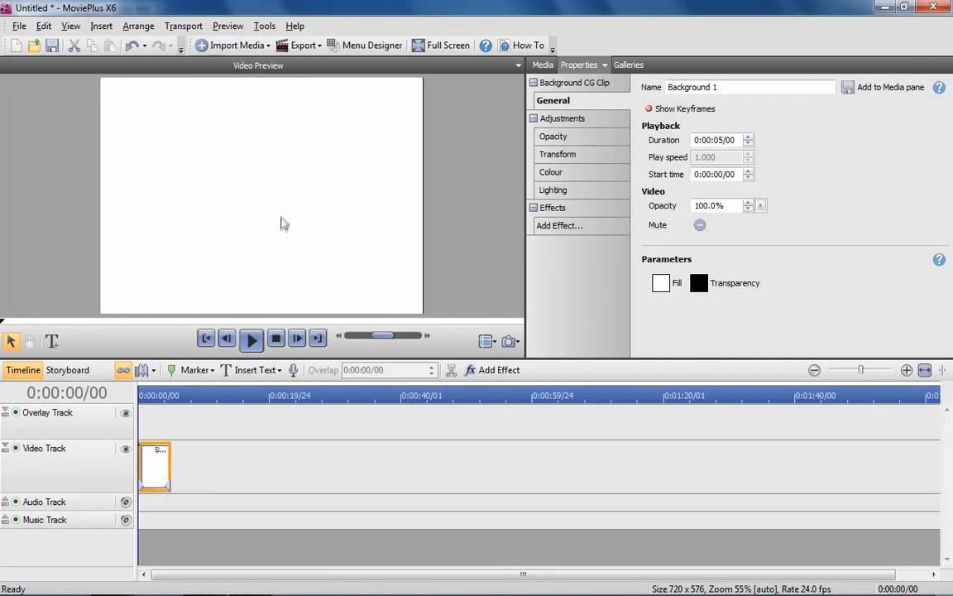
drag(166, 467, 268, 466)
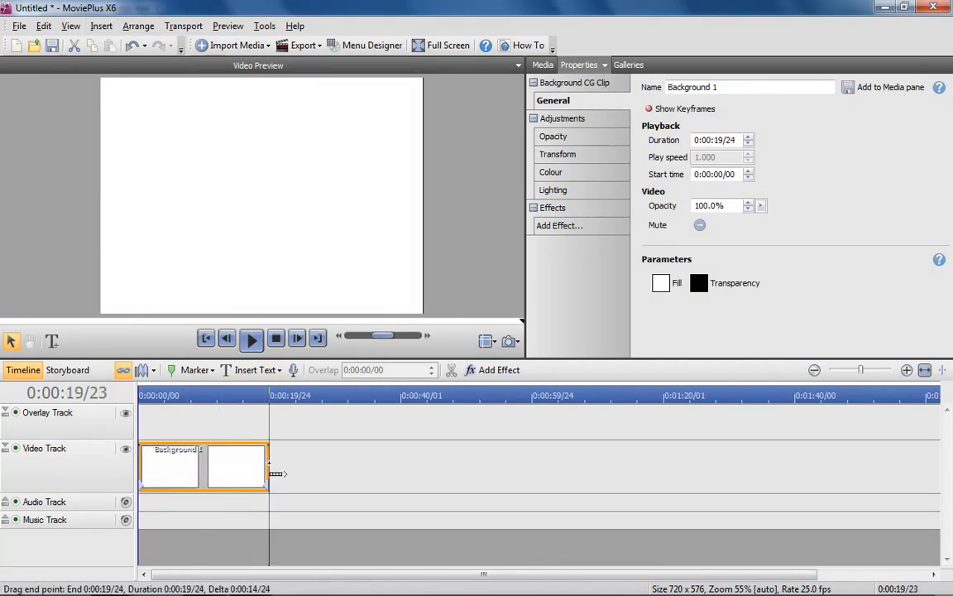
- Fill the background clip with dark grey
click(660, 283)
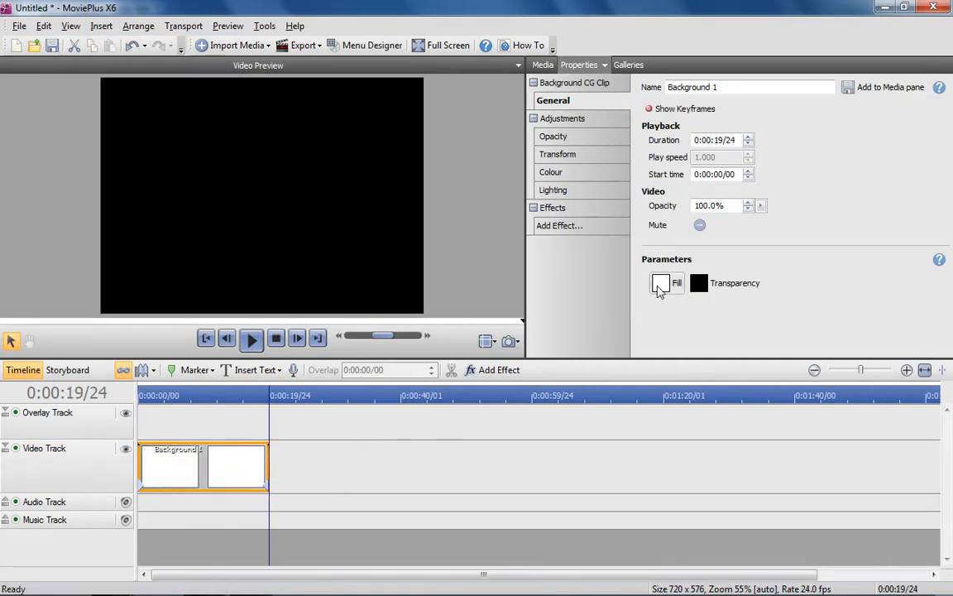
click(662, 283)
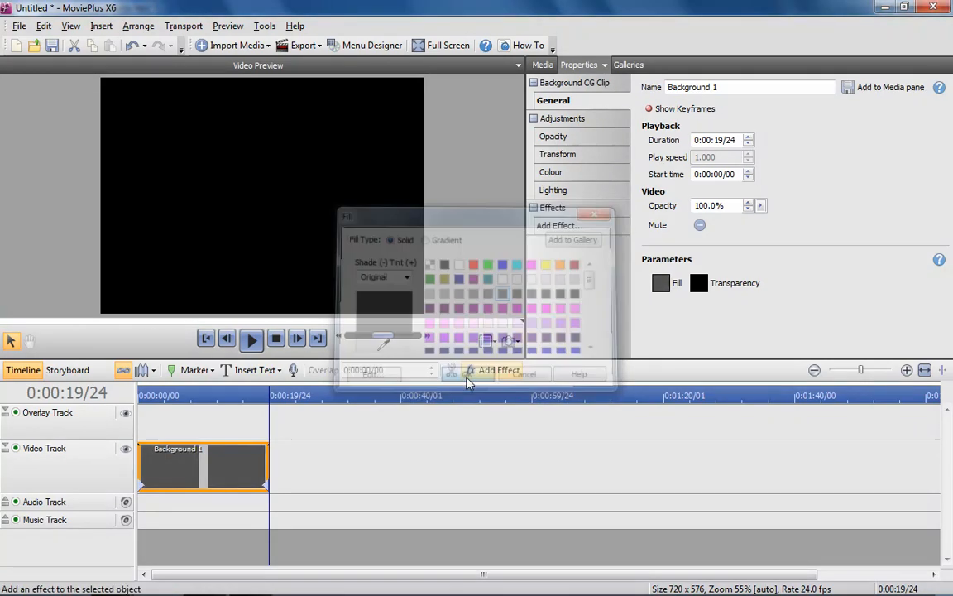
click(527, 374)
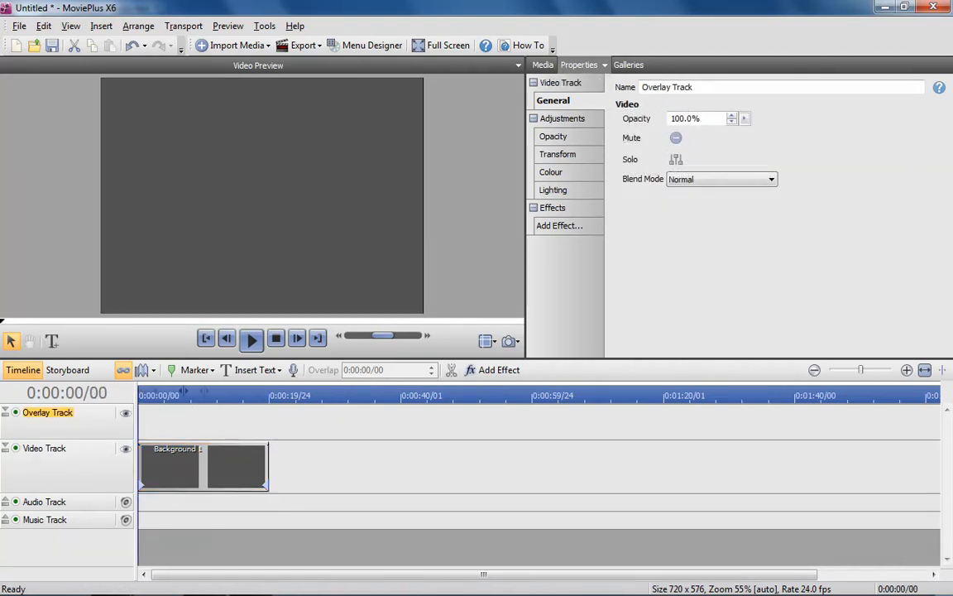
- Insert an overlay title reading "Established in 1987, Serif develops award-winning creative software for the home, office & classroom."
click(255, 370)
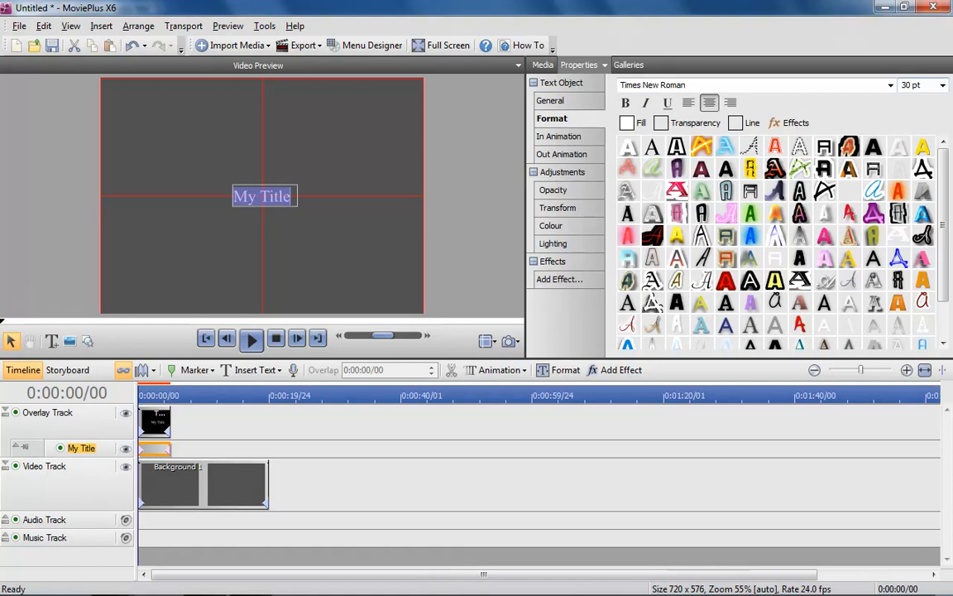
text(Established in)
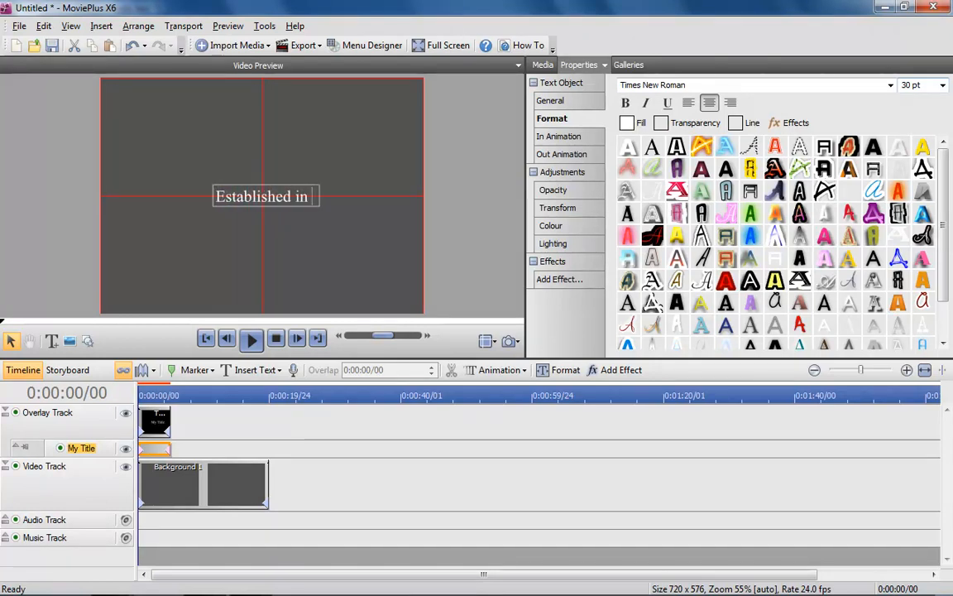
text(1987, Serif de)
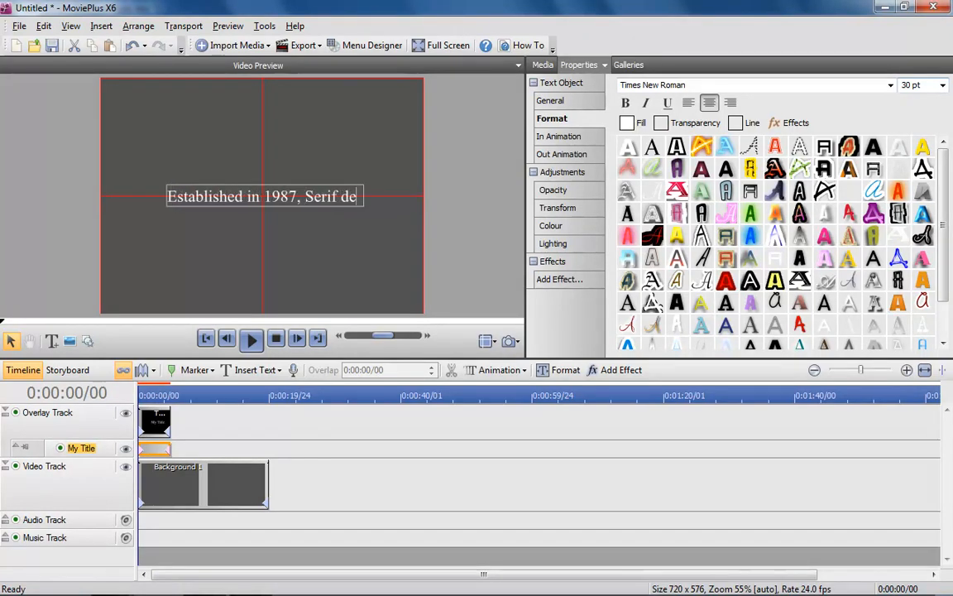
text(velops award-w)
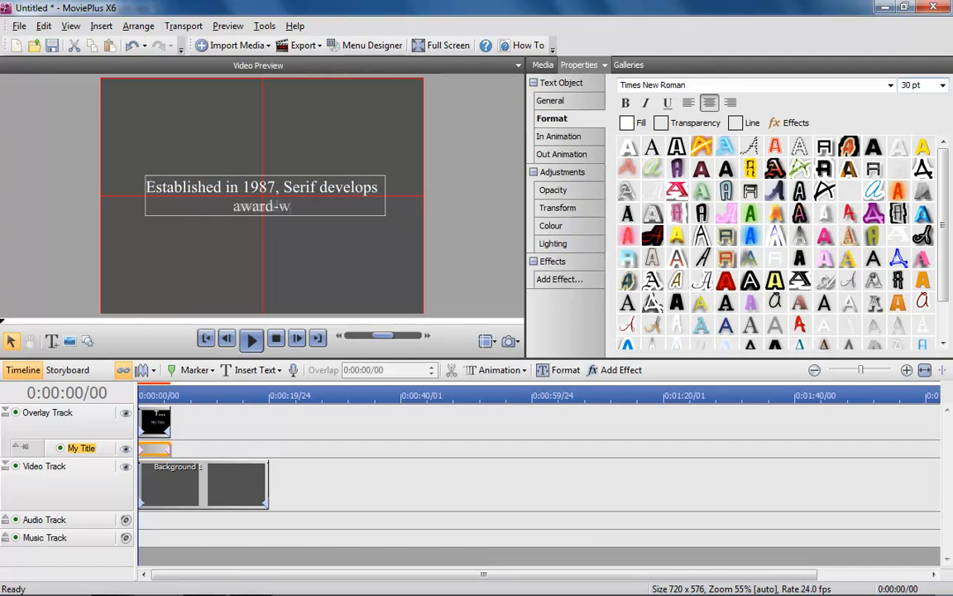
text(inning creative)
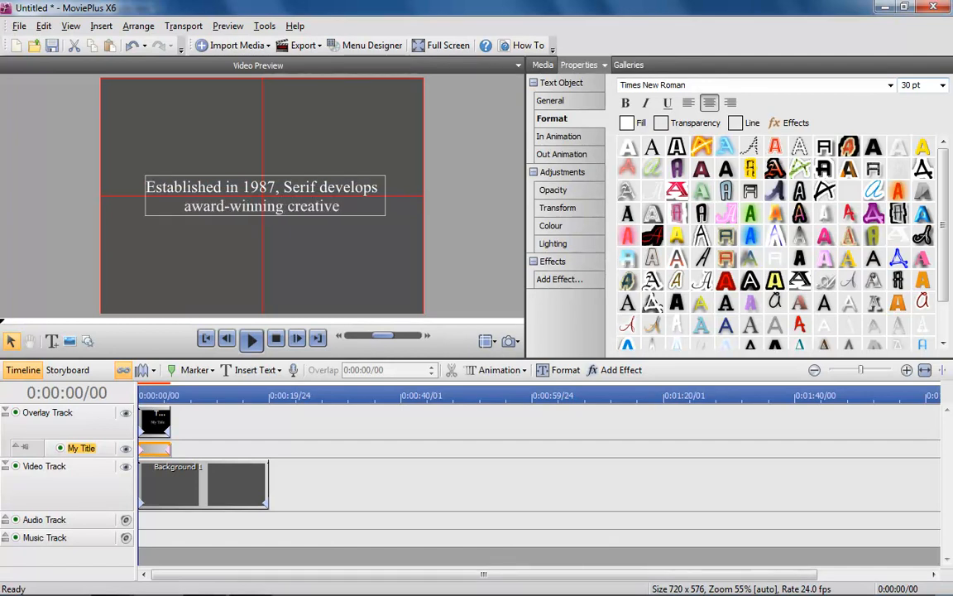
text(software for the home, office)
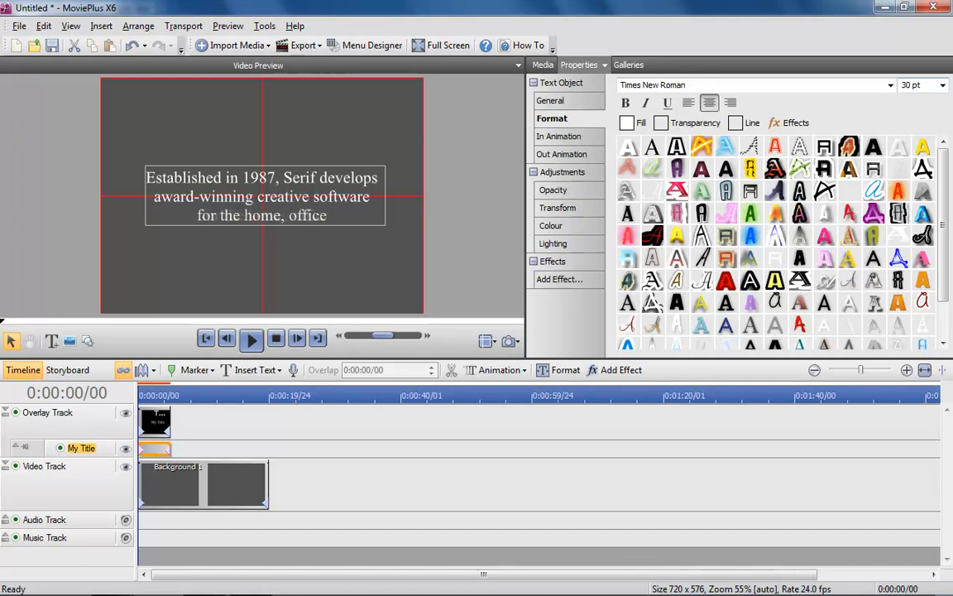
text(& classroom)
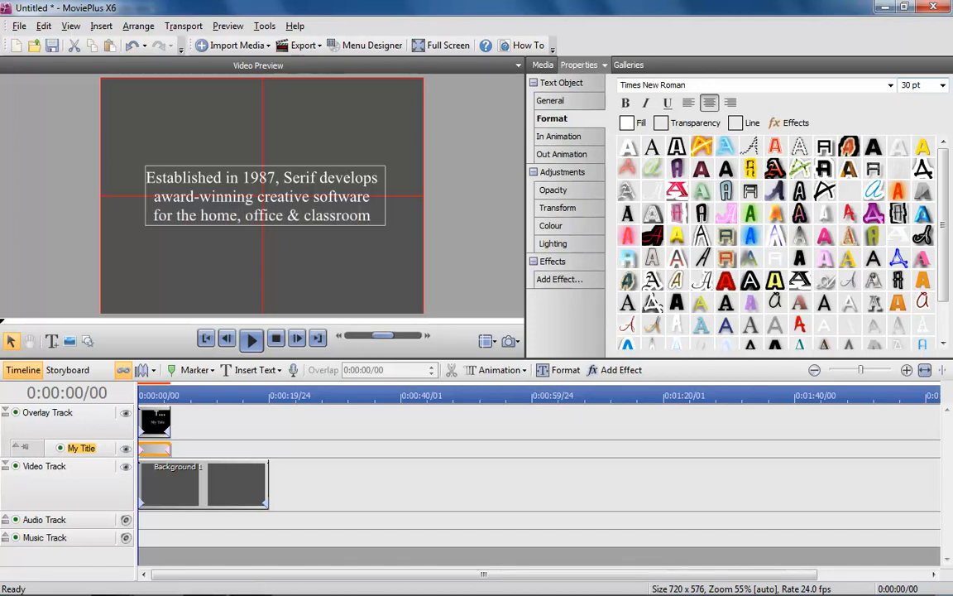
text(.)
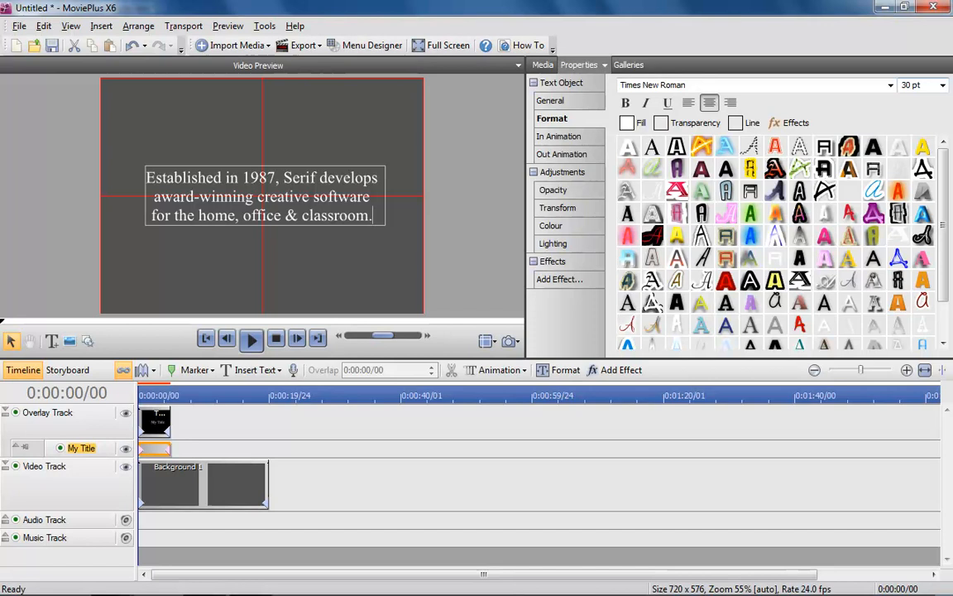
mouse_move(743, 109)
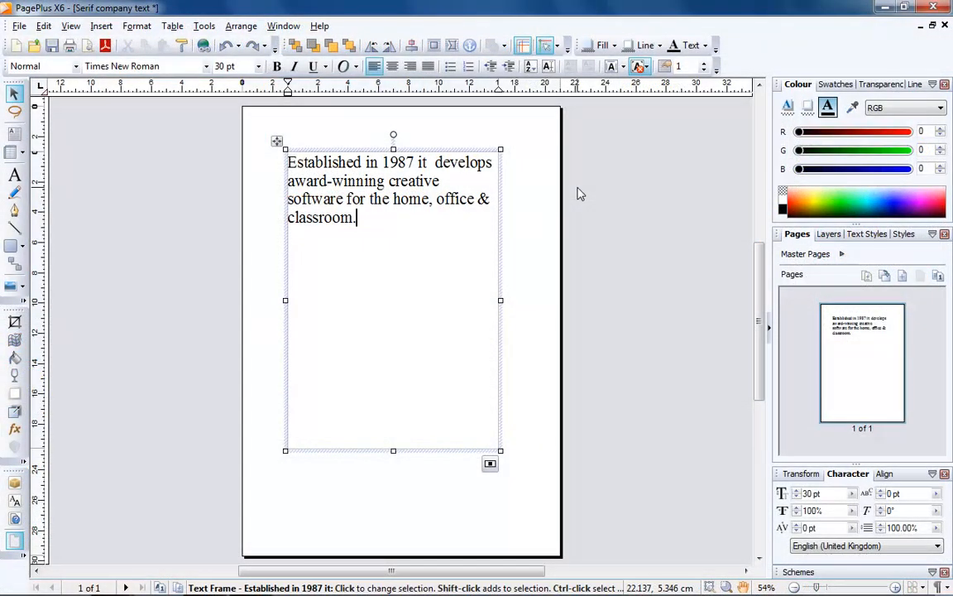
- Select all the title text and set its paragraph alignment to Justify
key(ctrl+a)
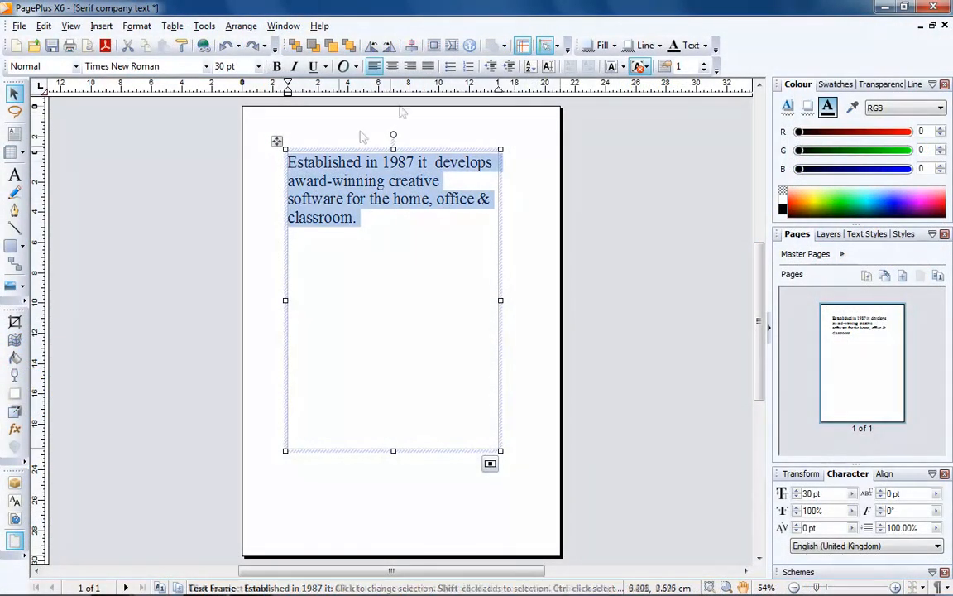
click(427, 66)
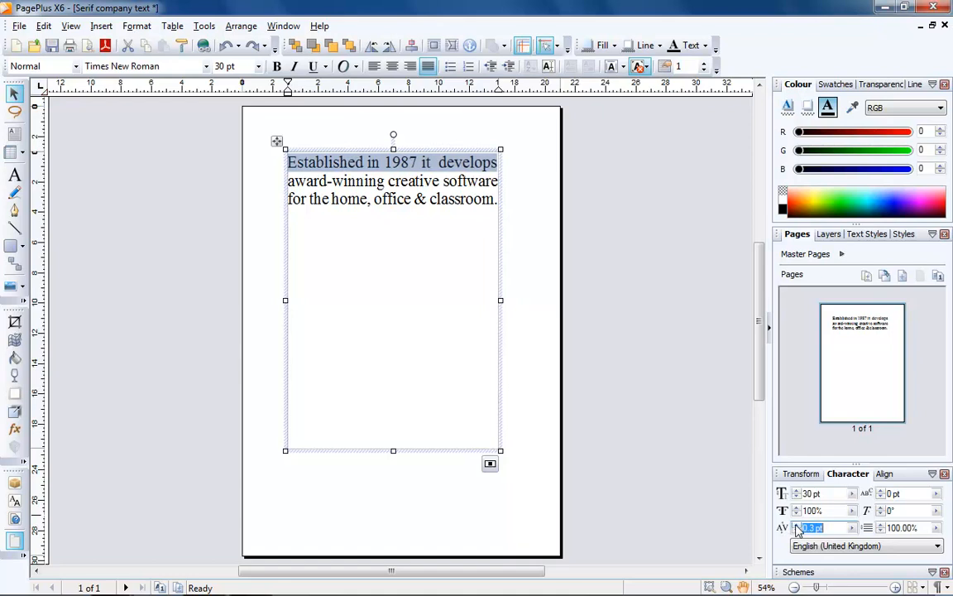
click(636, 298)
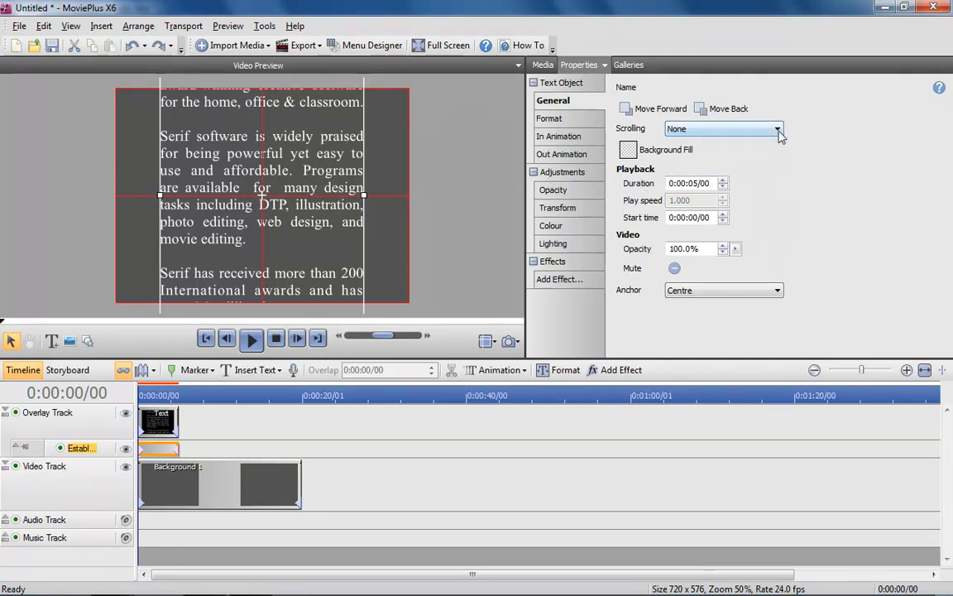
- Set the title's Scrolling to Up, preview the crawl, and select the text clip on the overlay track
click(774, 129)
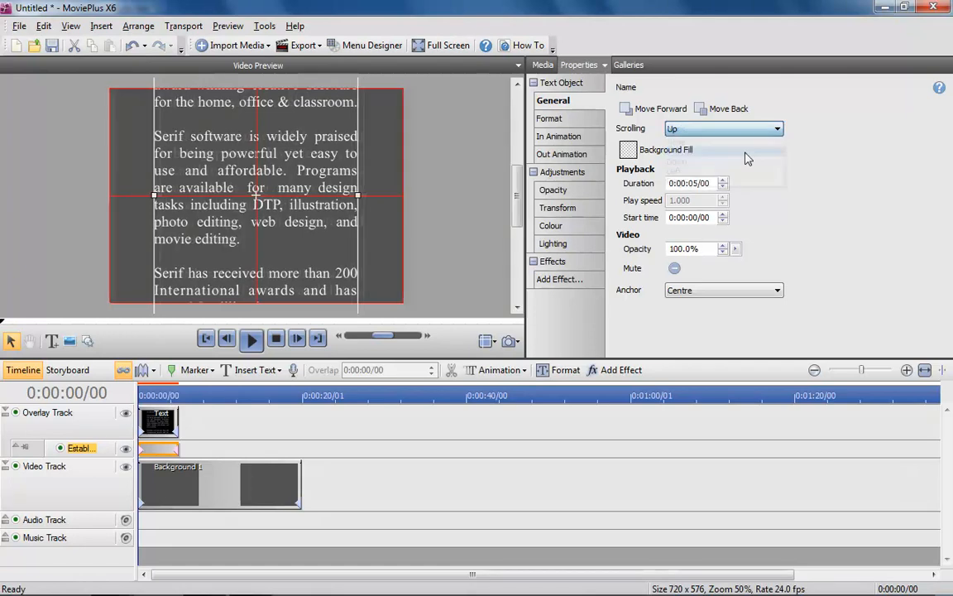
mouse_move(192, 371)
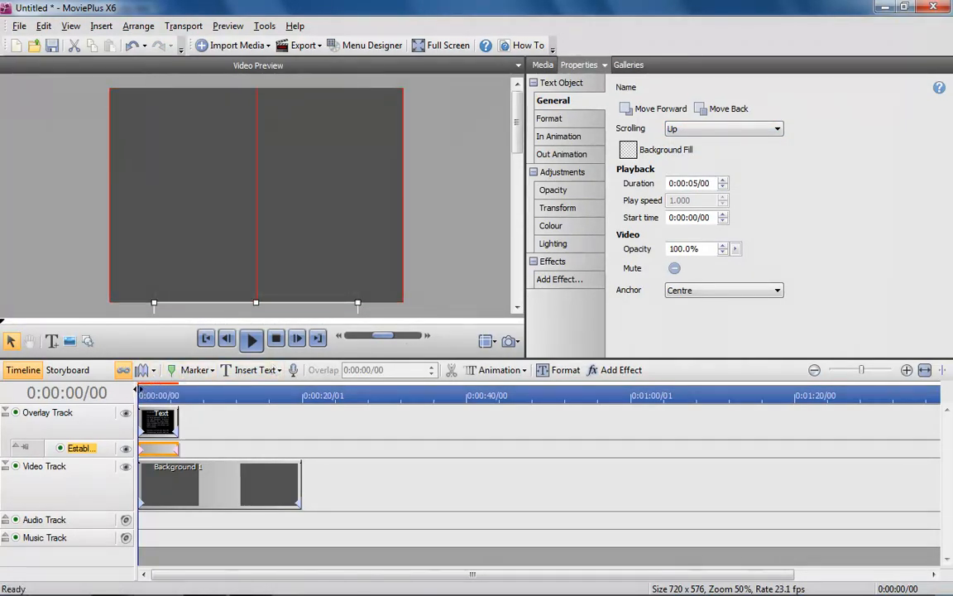
click(251, 339)
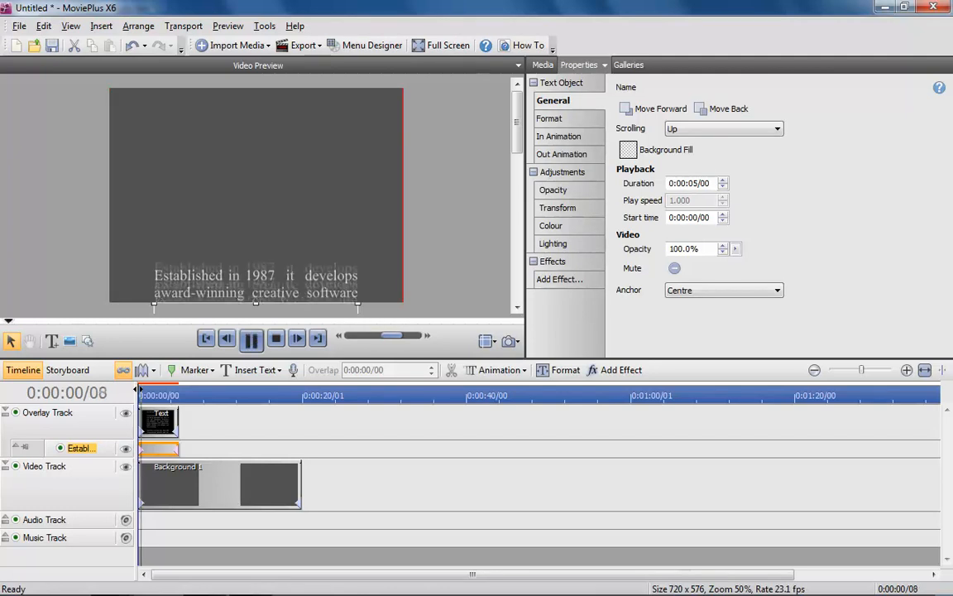
click(251, 337)
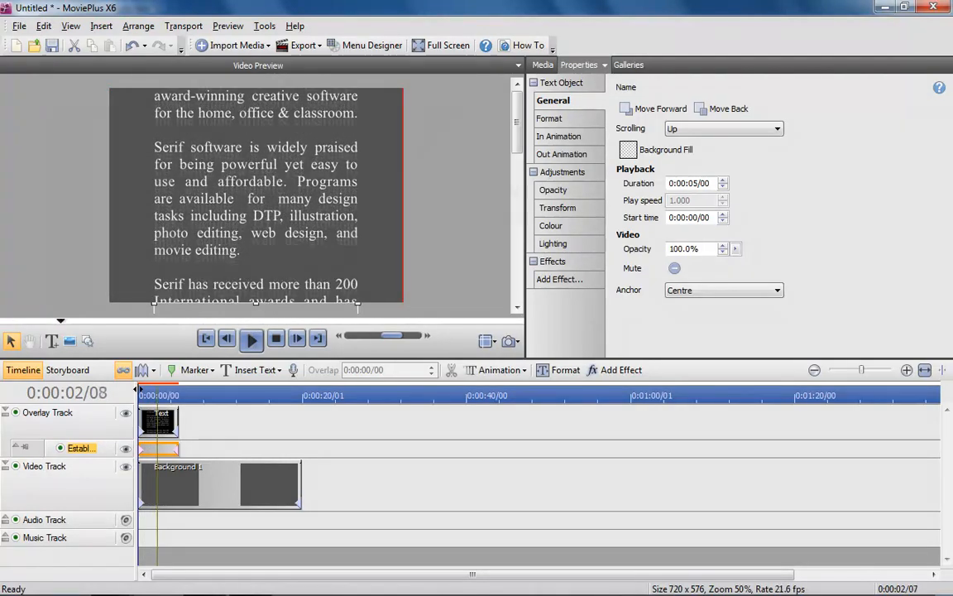
click(256, 199)
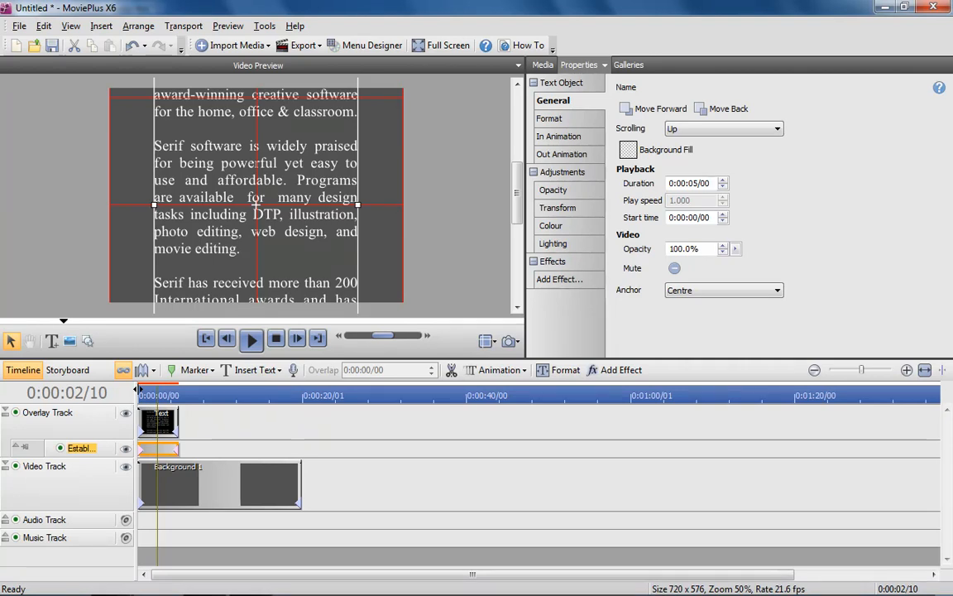
click(159, 420)
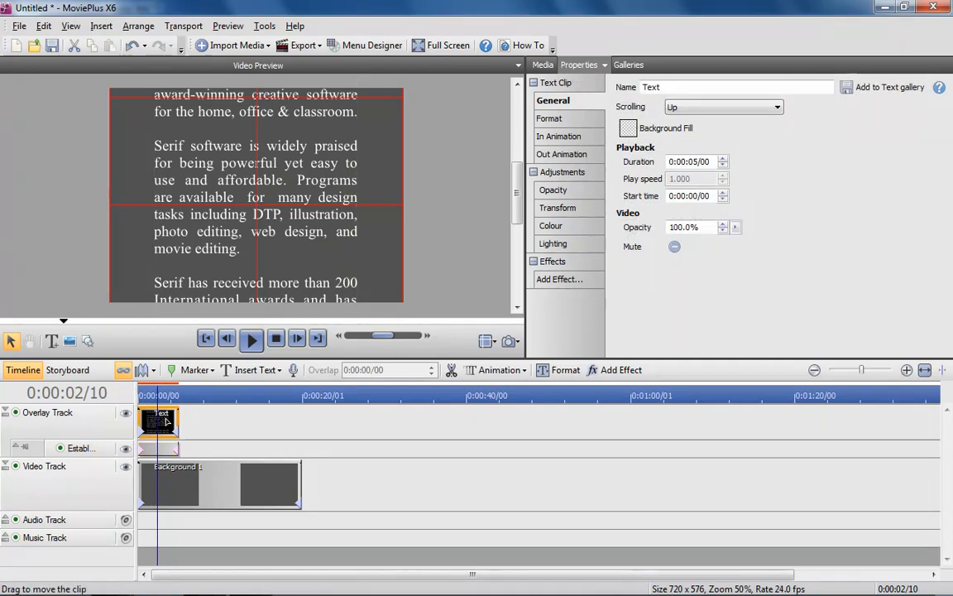
mouse_move(483, 271)
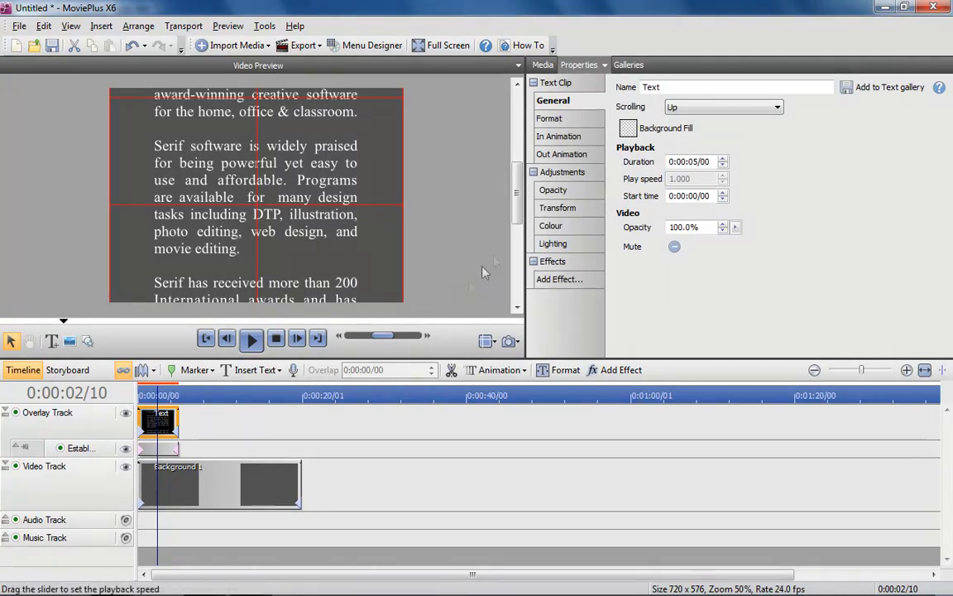
- Add a Transform adjustment with 3D rotation and Perspective 27 so the text tilts back
click(556, 208)
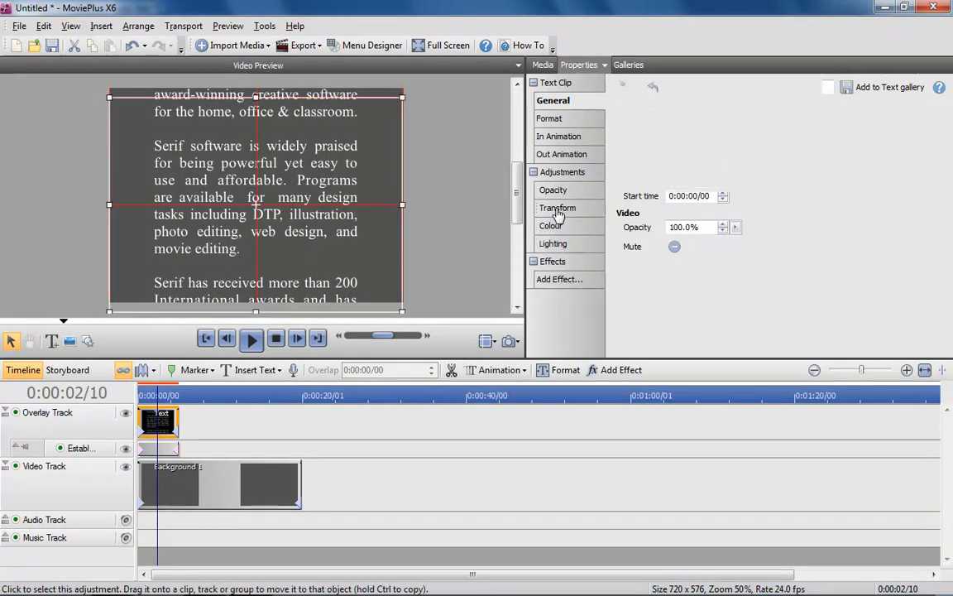
click(556, 209)
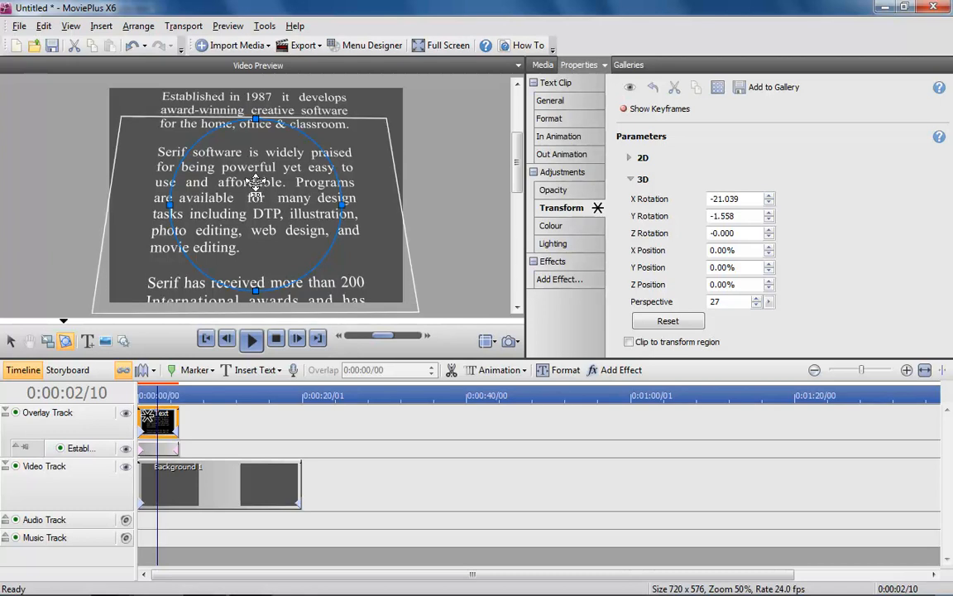
drag(255, 198, 255, 191)
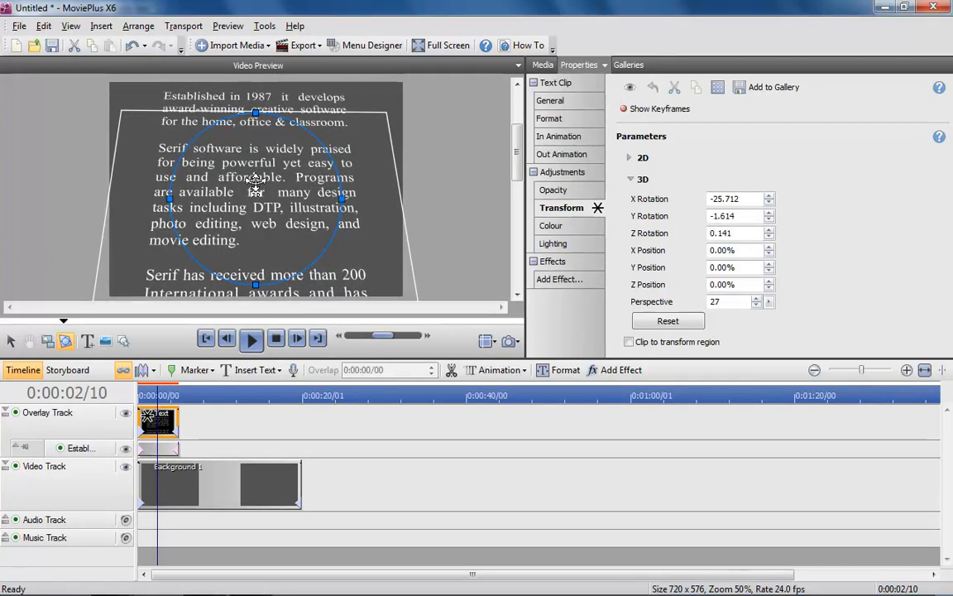